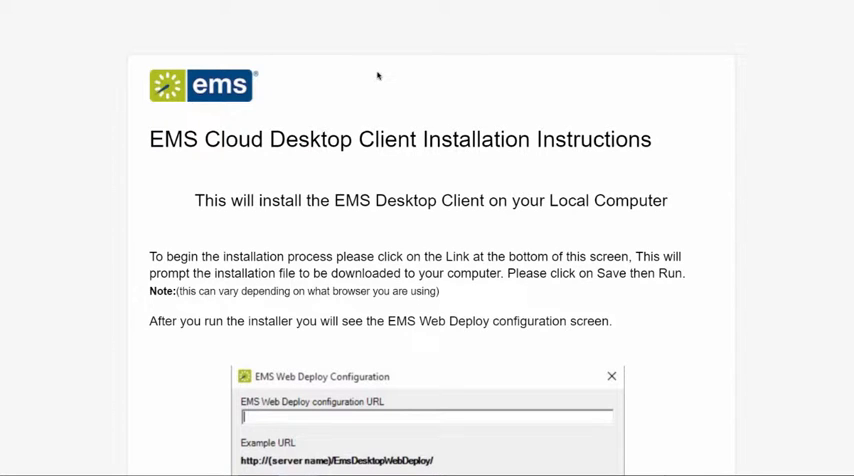
pyautogui.moveTo(658, 296)
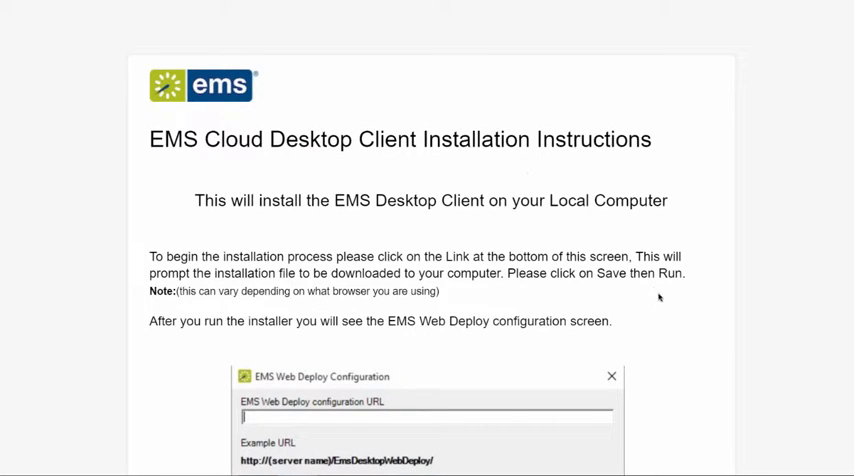
pyautogui.moveTo(682, 372)
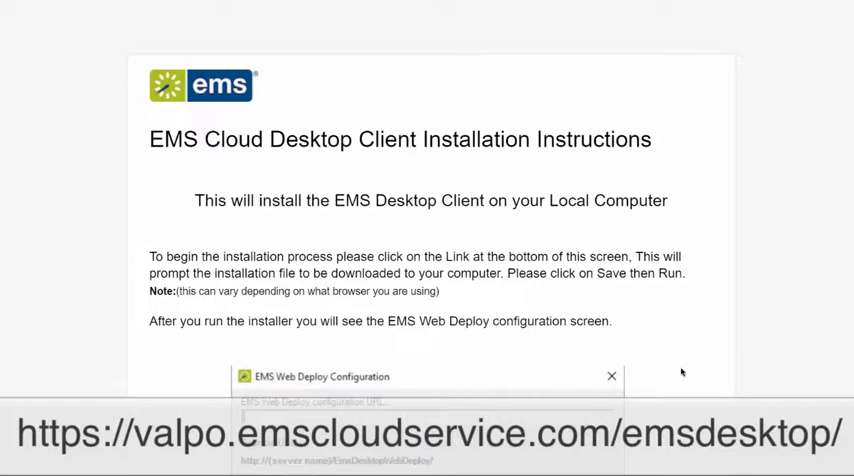
pyautogui.moveTo(680, 372)
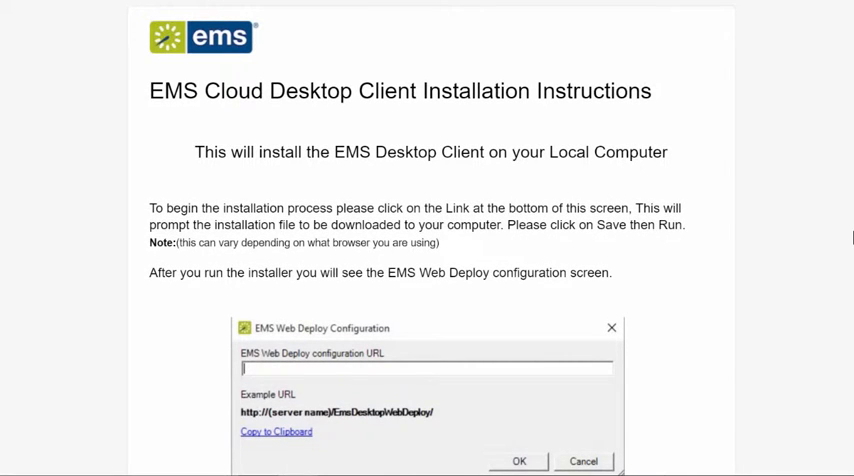
pyautogui.moveTo(818, 252)
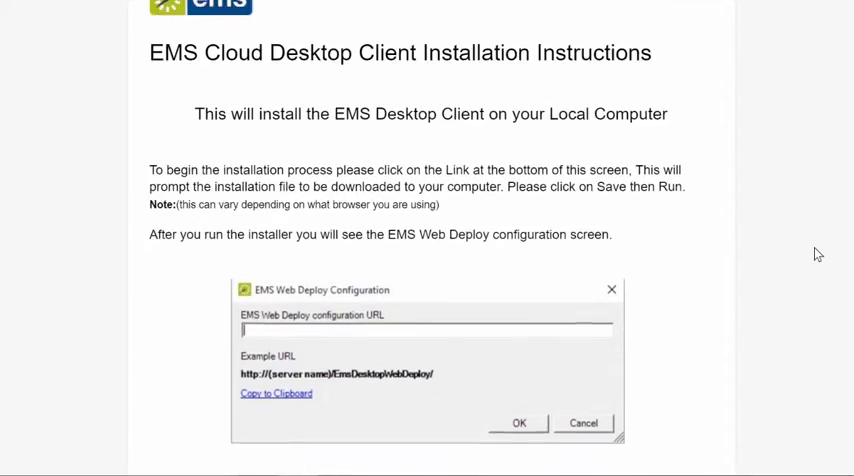
# - Save the EMSApplication installer into the Downloads folder
pyautogui.scroll(-3)
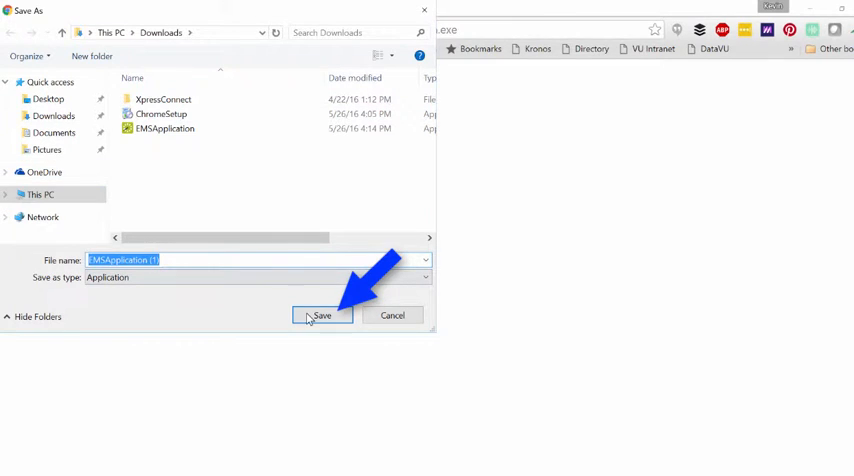
pyautogui.click(320, 316)
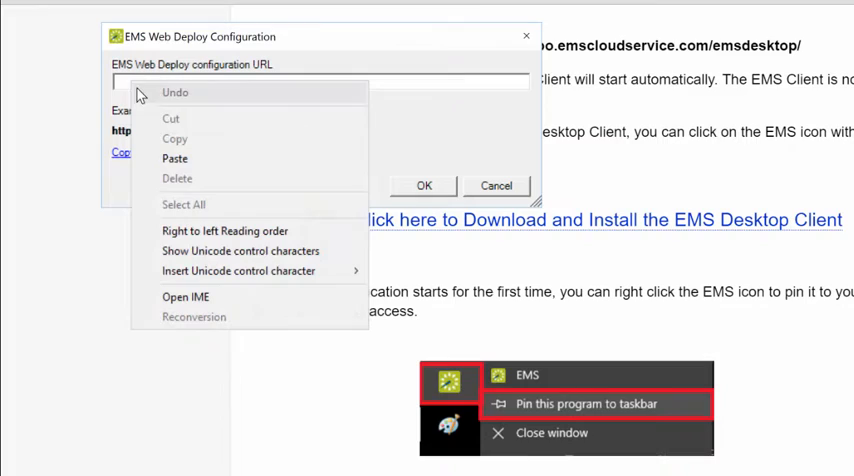
pyautogui.click(174, 158)
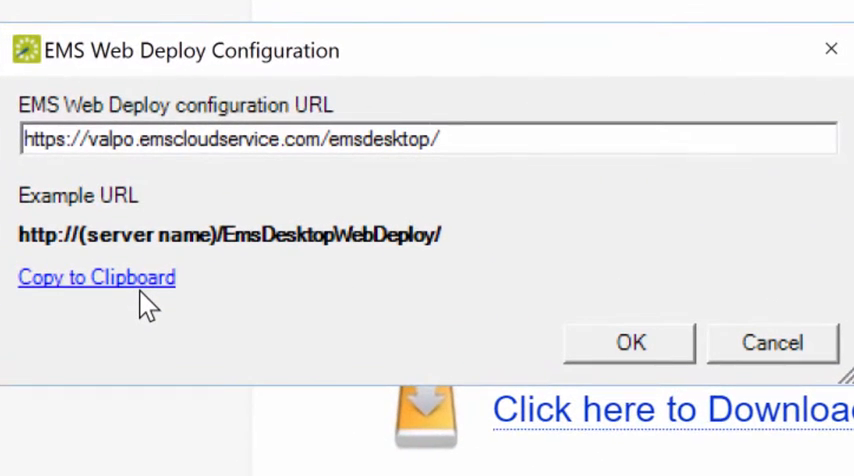
pyautogui.moveTo(588, 380)
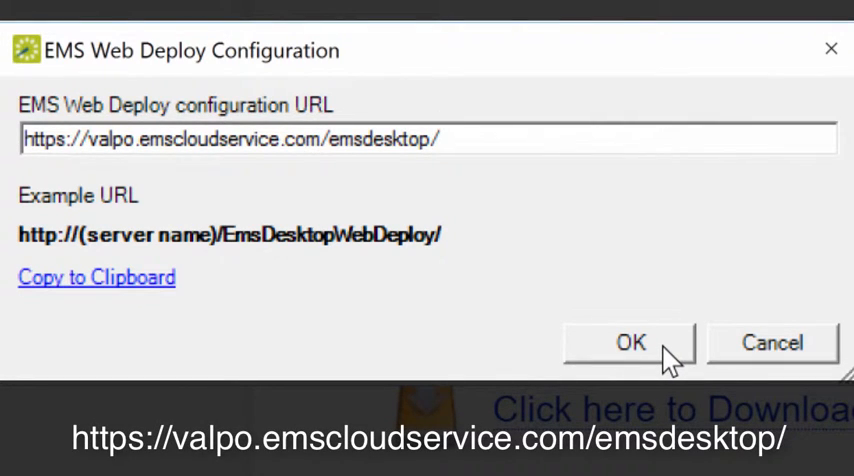
pyautogui.click(628, 342)
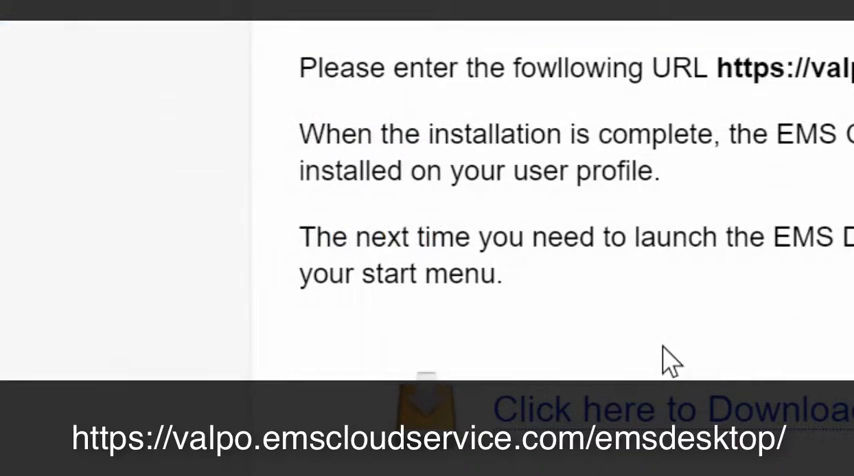
pyautogui.scroll(-3)
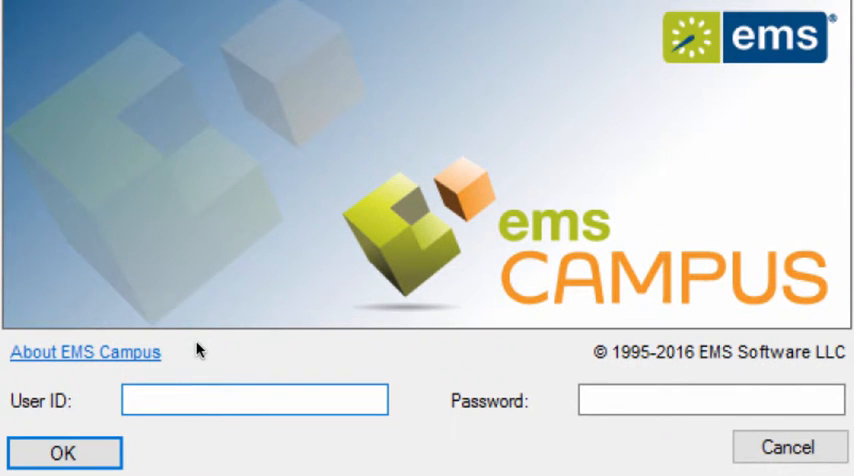
pyautogui.moveTo(188, 404)
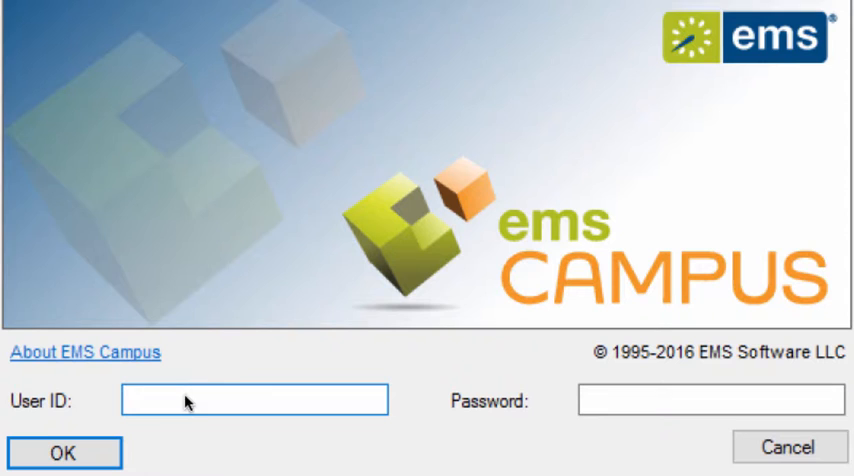
pyautogui.write('ksteel')
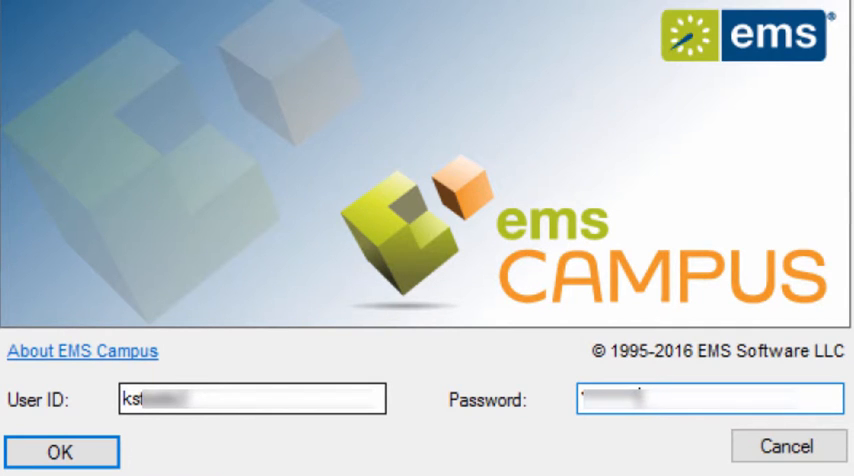
pyautogui.click(48, 452)
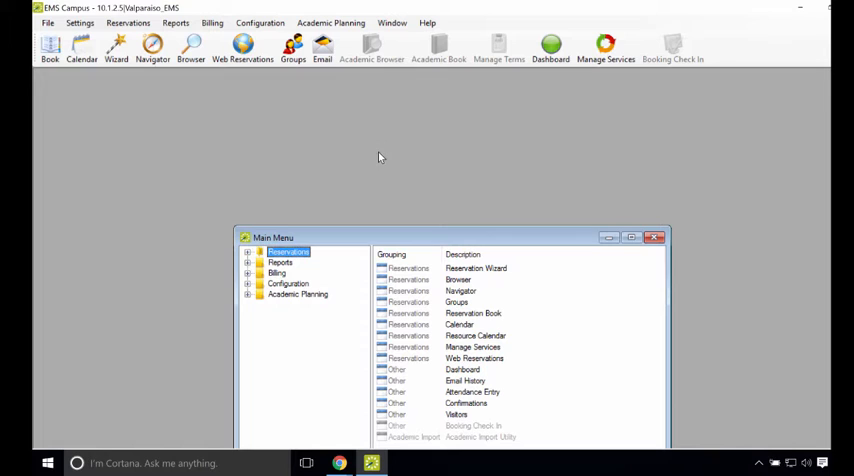
# - Maximize the Main Menu and show the EMS taskbar icon's pinning options
pyautogui.click(632, 236)
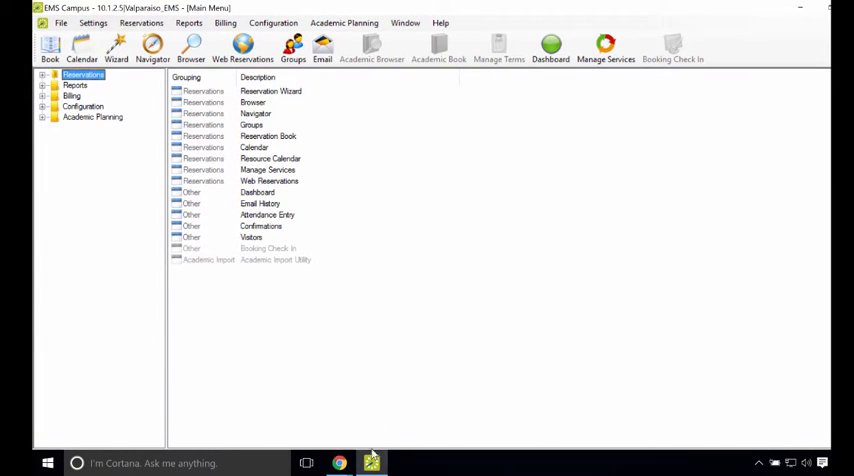
pyautogui.rightClick(372, 462)
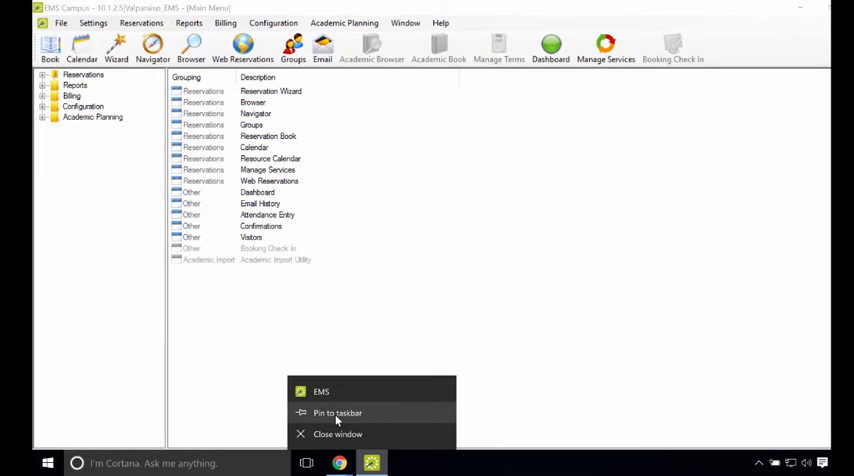
pyautogui.moveTo(380, 416)
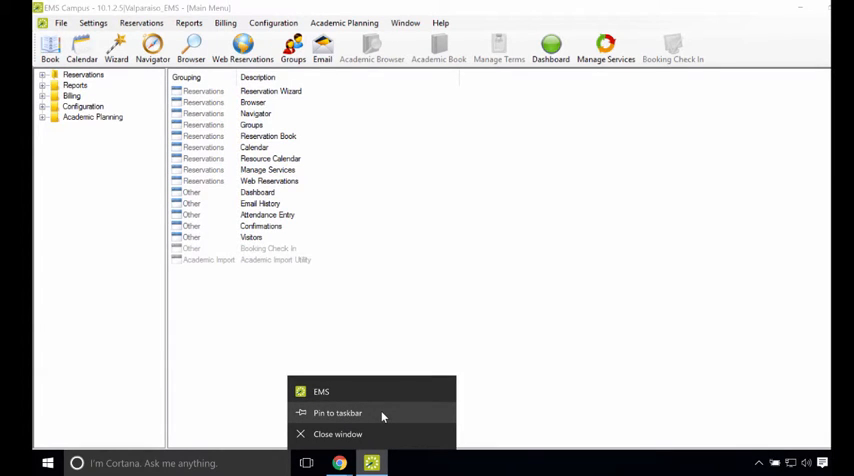